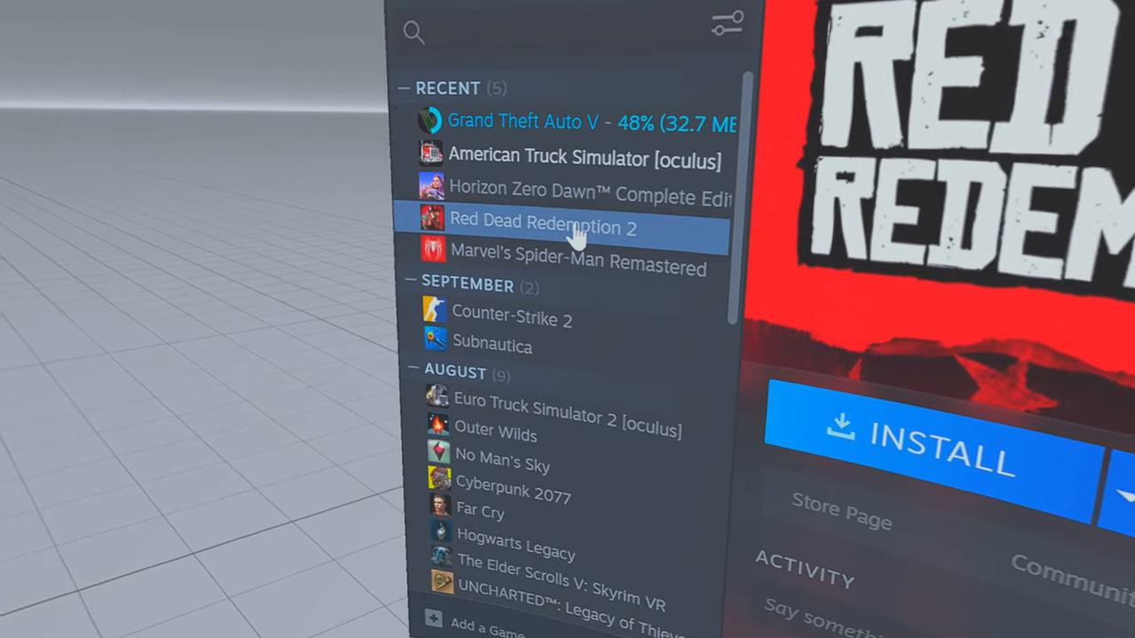
- Check Red Dead Redemption 2's management options, then minimize Steam and open drive C
right_click(543, 228)
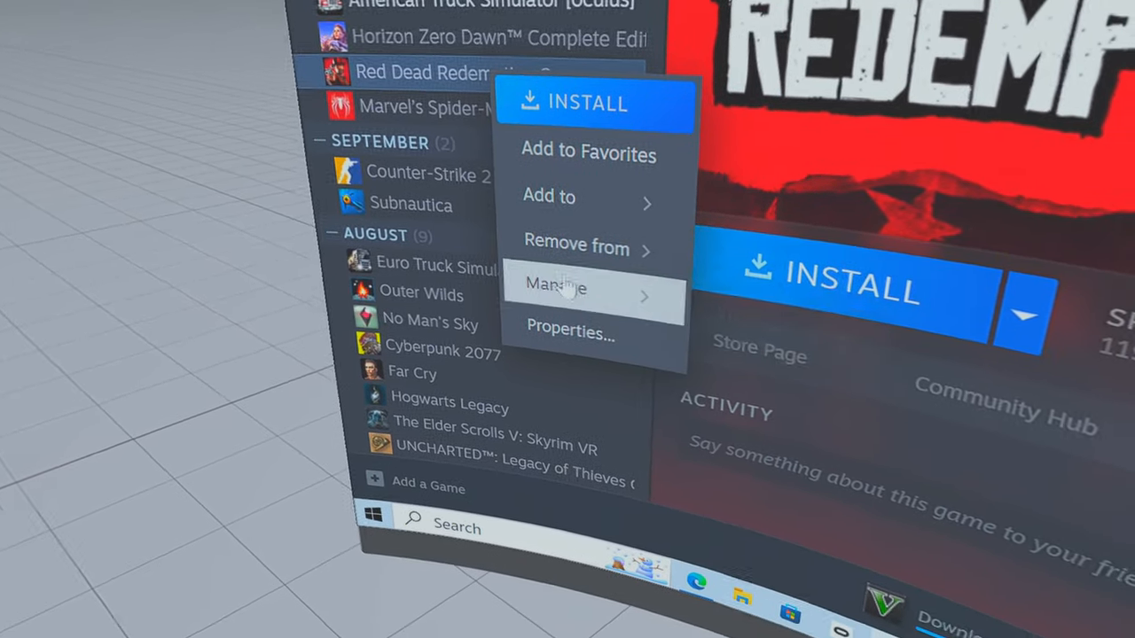
left_click(570, 332)
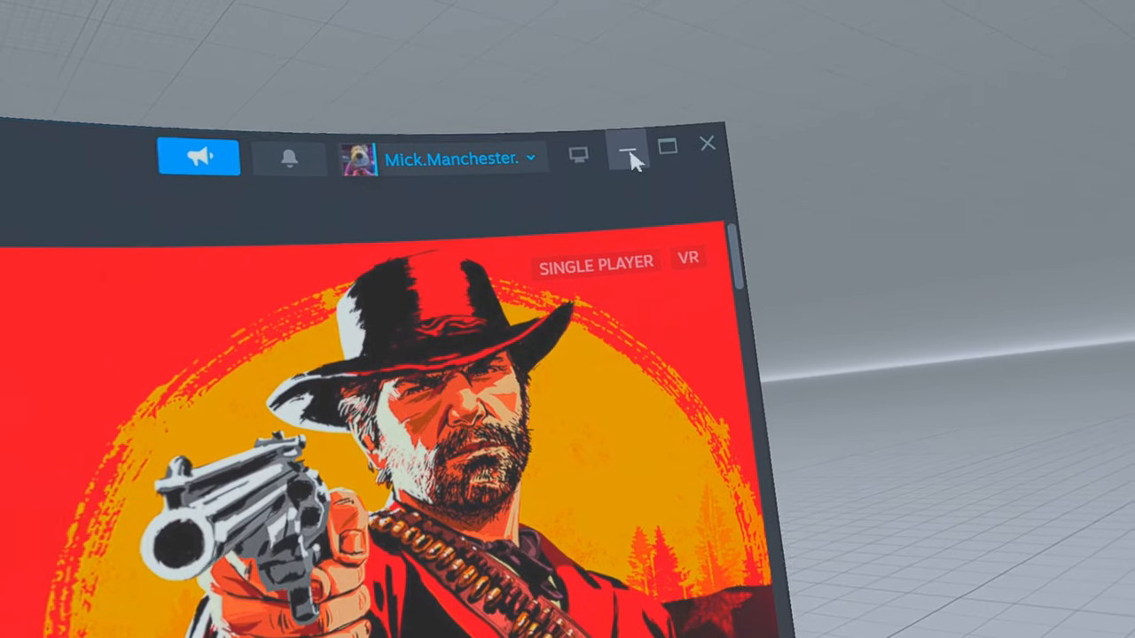
left_click(631, 145)
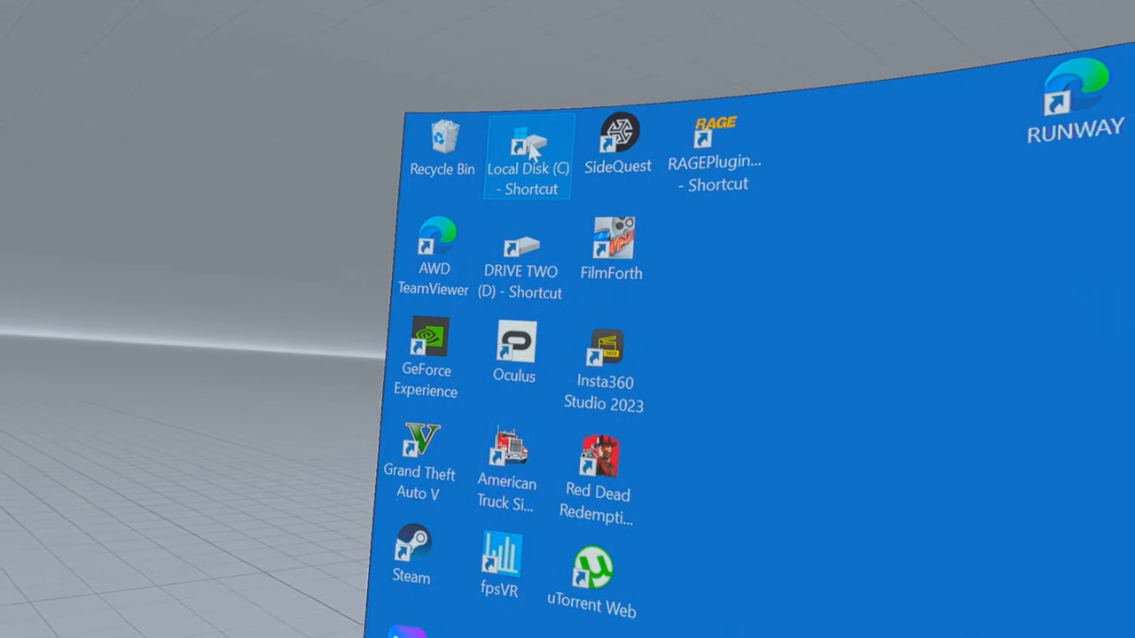
double_click(528, 146)
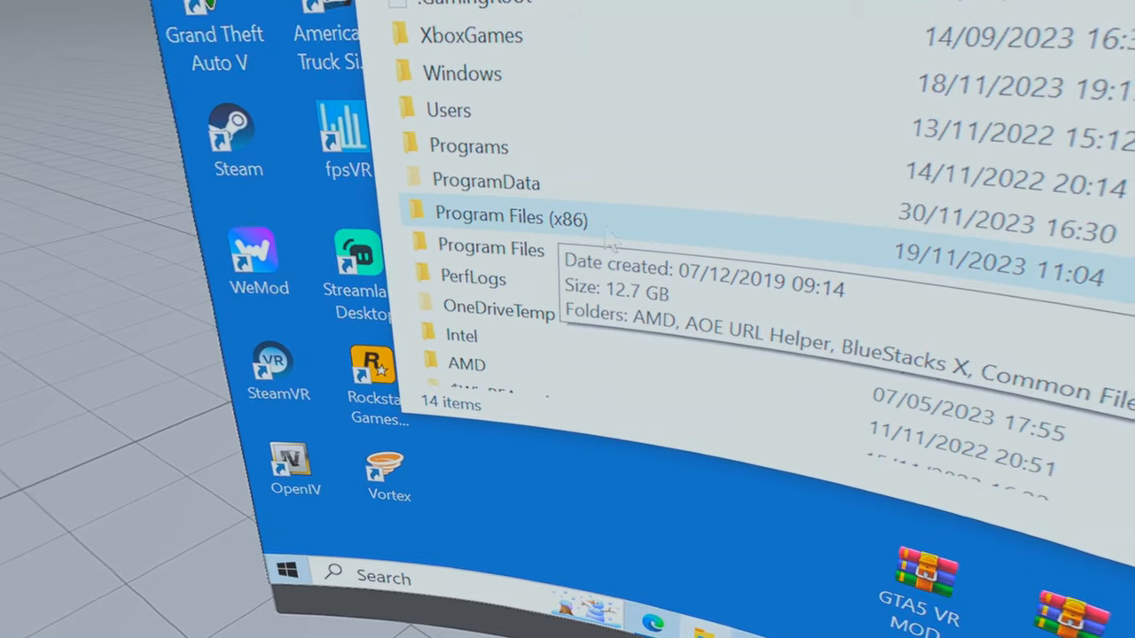
- Browse Program Files (x86) > Steam > steamapps > common > SteamVR > tools
double_click(511, 217)
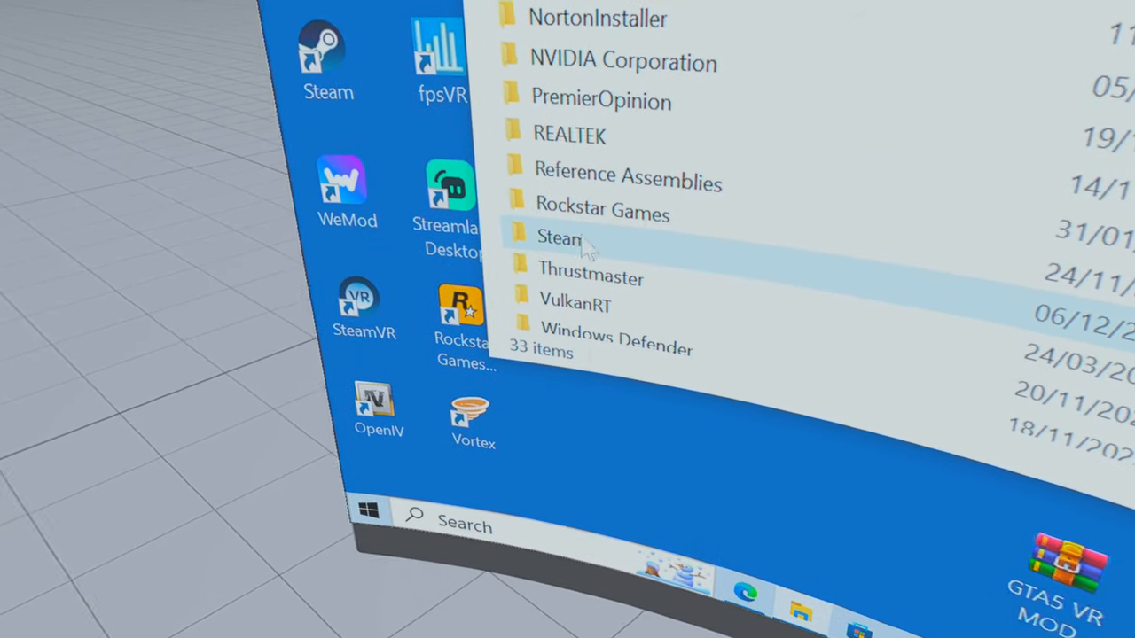
double_click(559, 238)
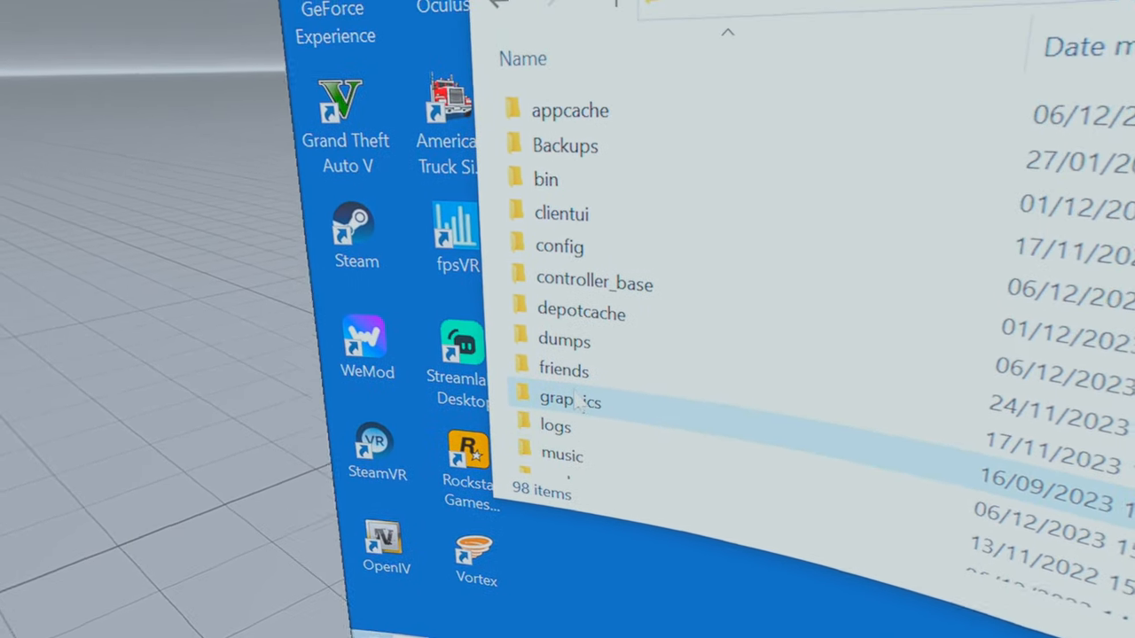
scroll("down", 3)
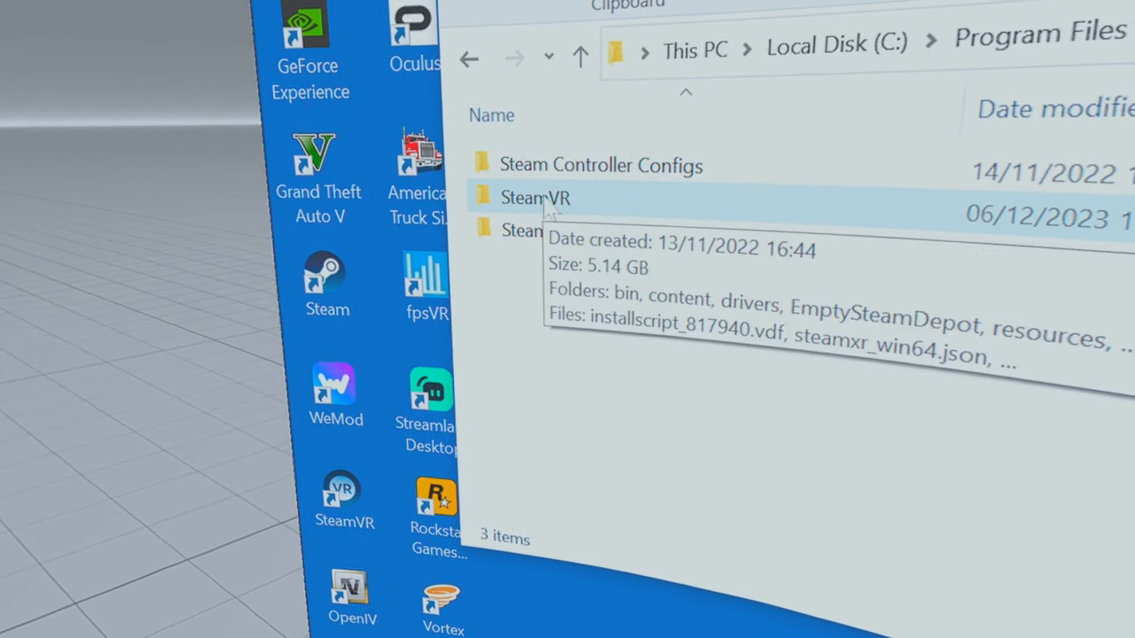
double_click(535, 197)
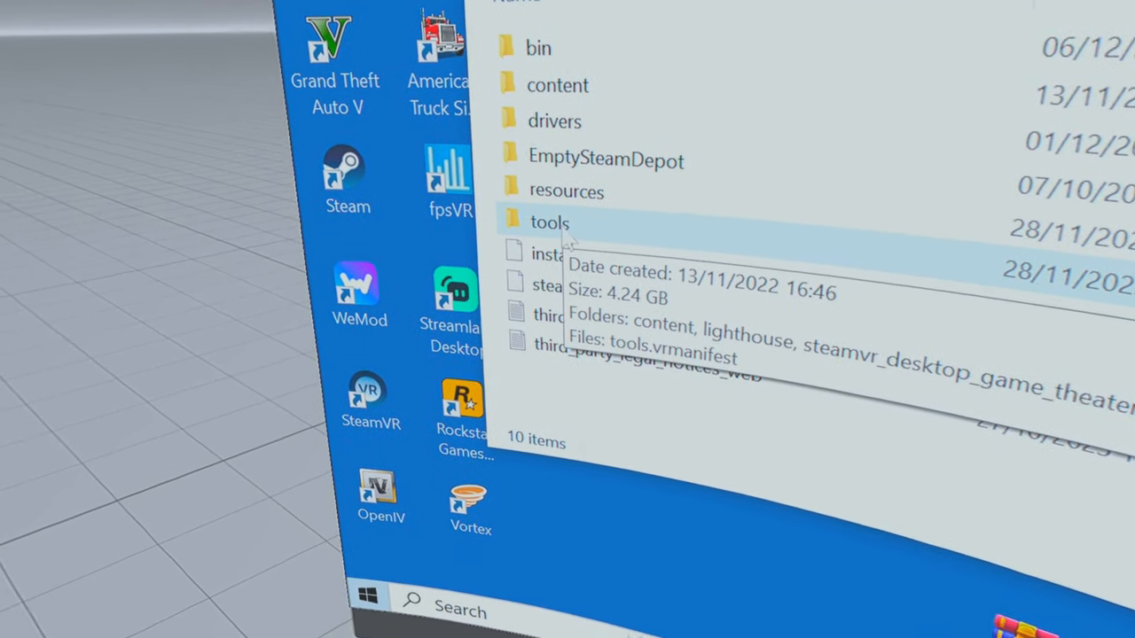
double_click(550, 223)
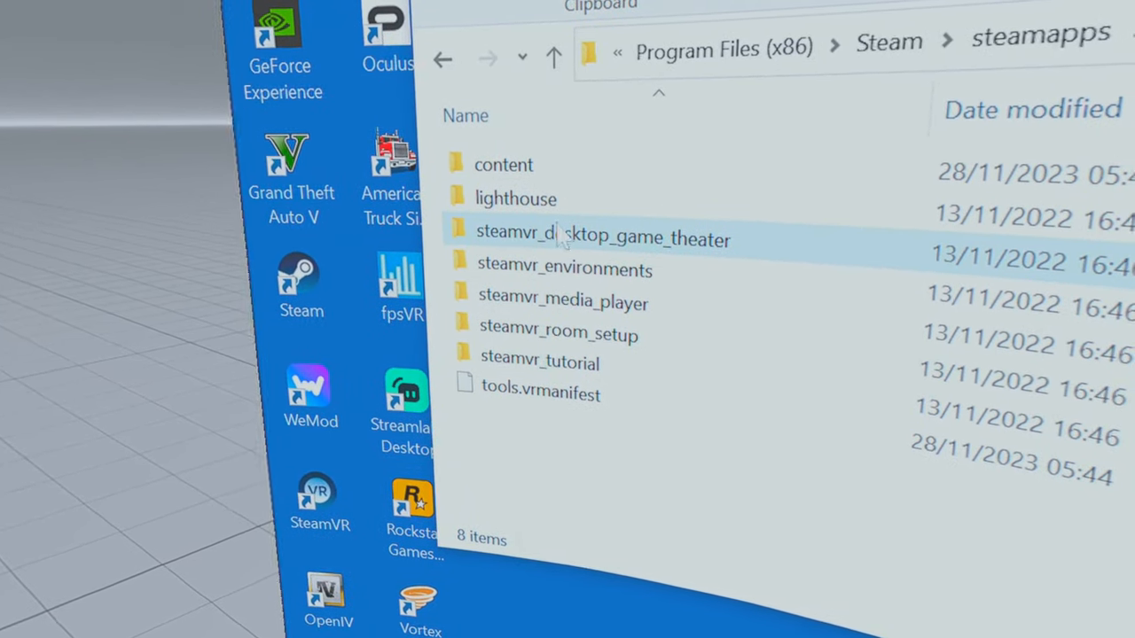
mouse_move(586, 218)
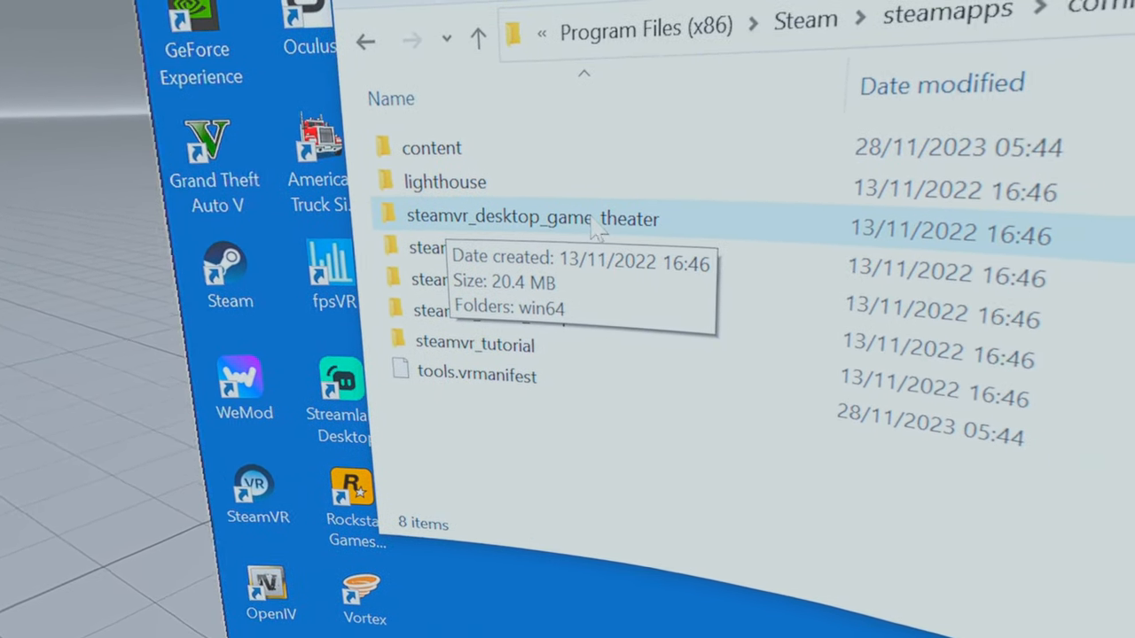
- Open the steamvr_desktop_game_theater folder to reach the theatre executable
left_click(532, 218)
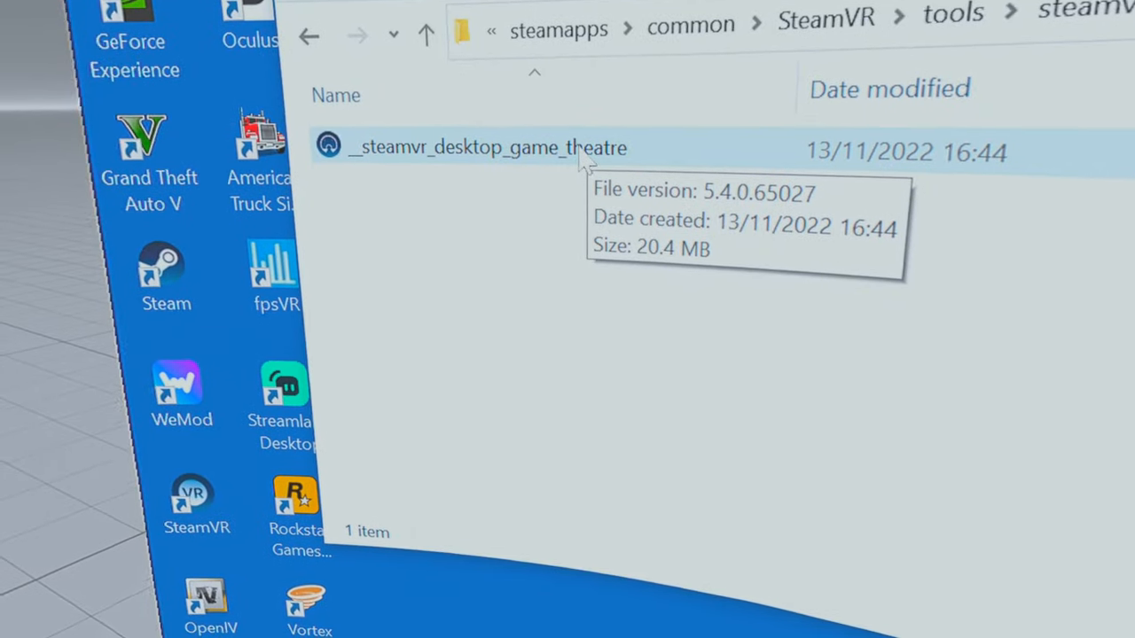
- Rename __steamvr_desktop_game_theatre, keeping its double-underscore name, and close File Explorer
right_click(486, 147)
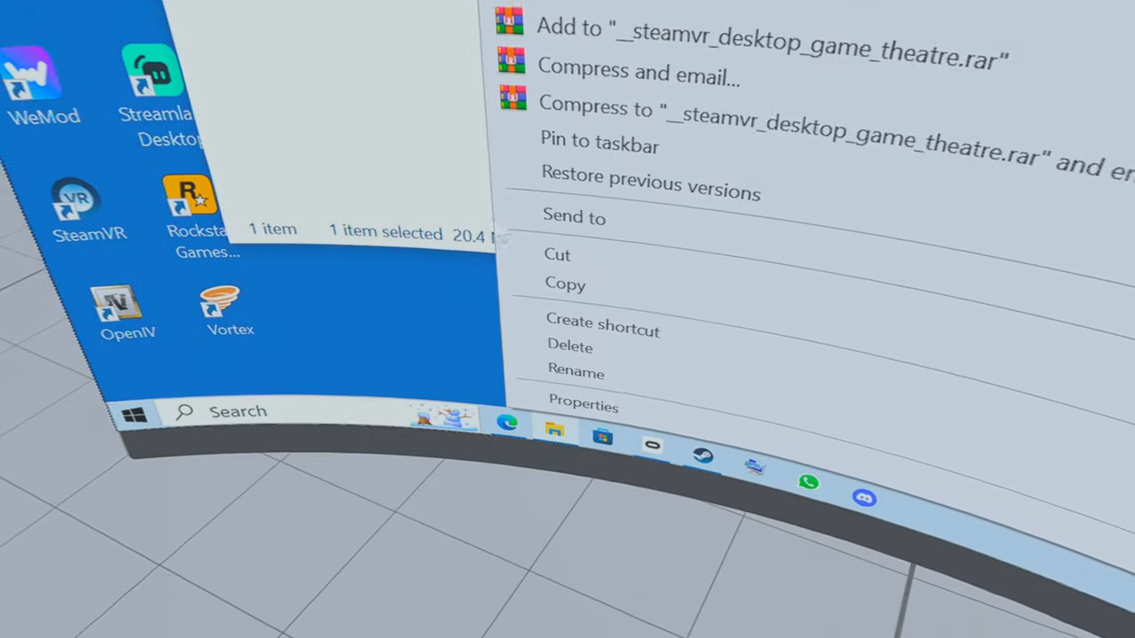
left_click(576, 373)
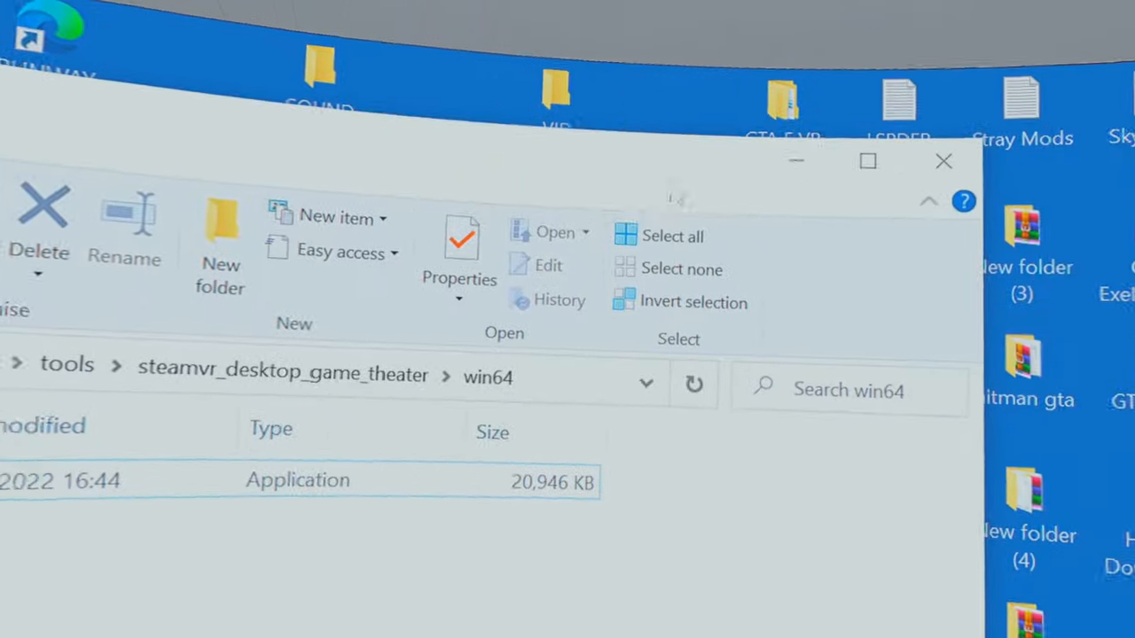
left_click(943, 161)
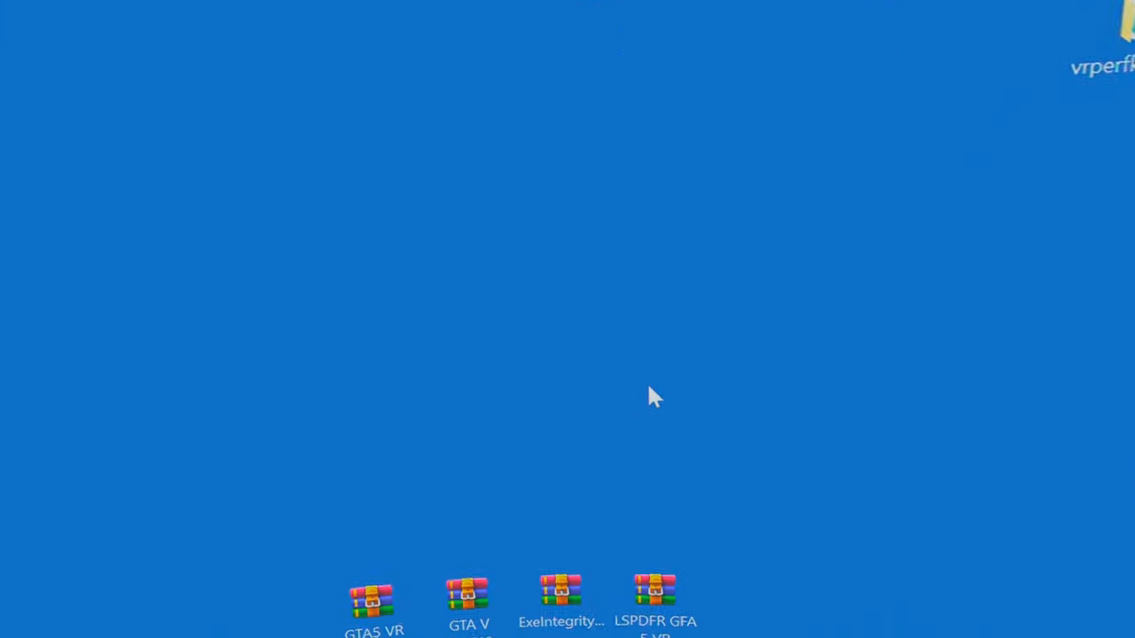